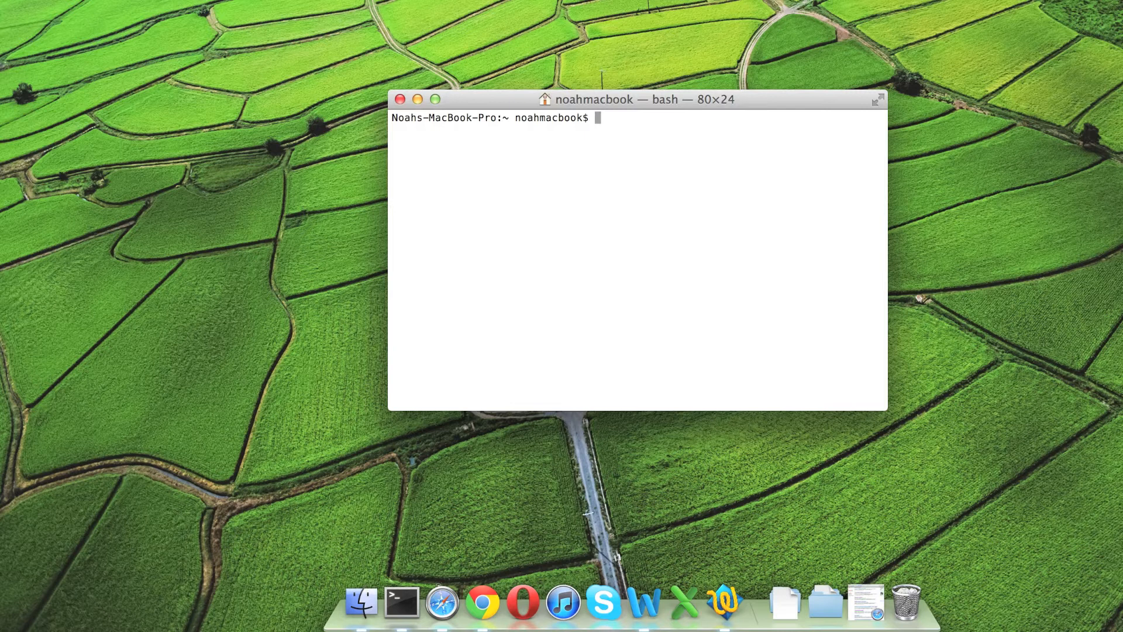
- Run bare man, which asks for a page, list the home folder, then enter man ls
{"action": "type", "text": "man"}
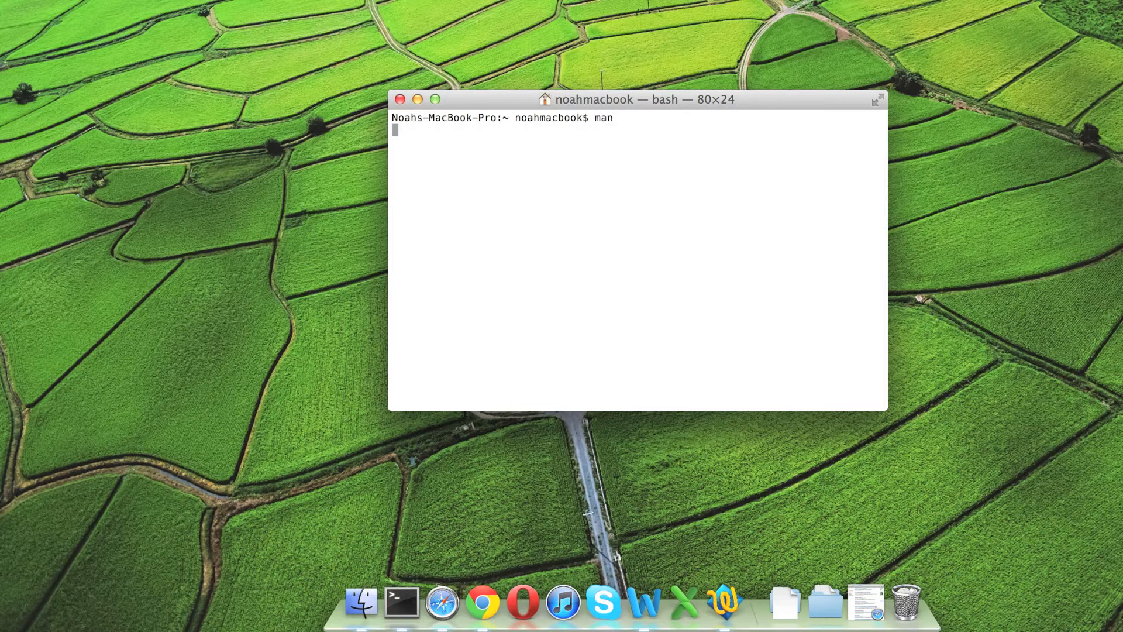
{"action": "key", "text": "Return"}
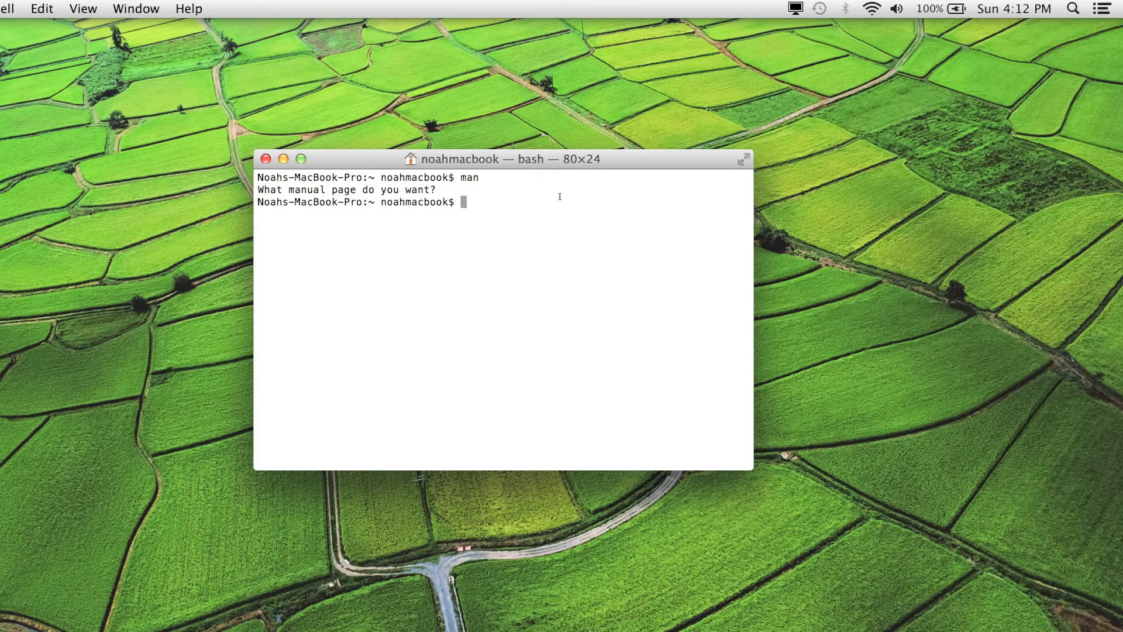
{"action": "type", "text": "man"}
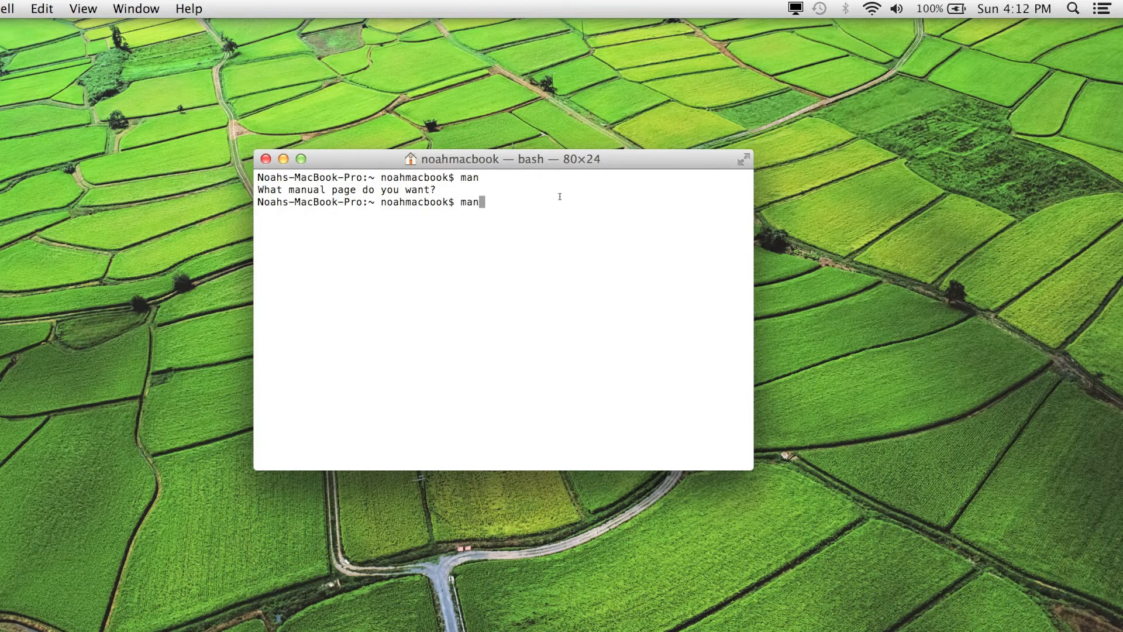
{"action": "type", "text": "ls"}
{"action": "key", "text": "Return"}
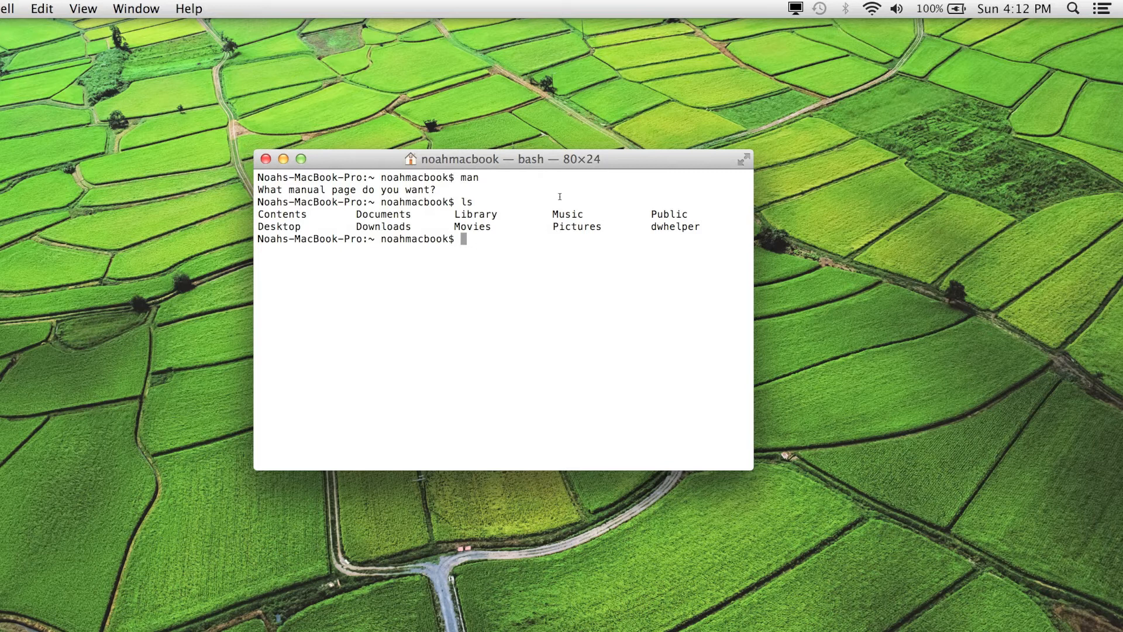
{"action": "type", "text": "man ls"}
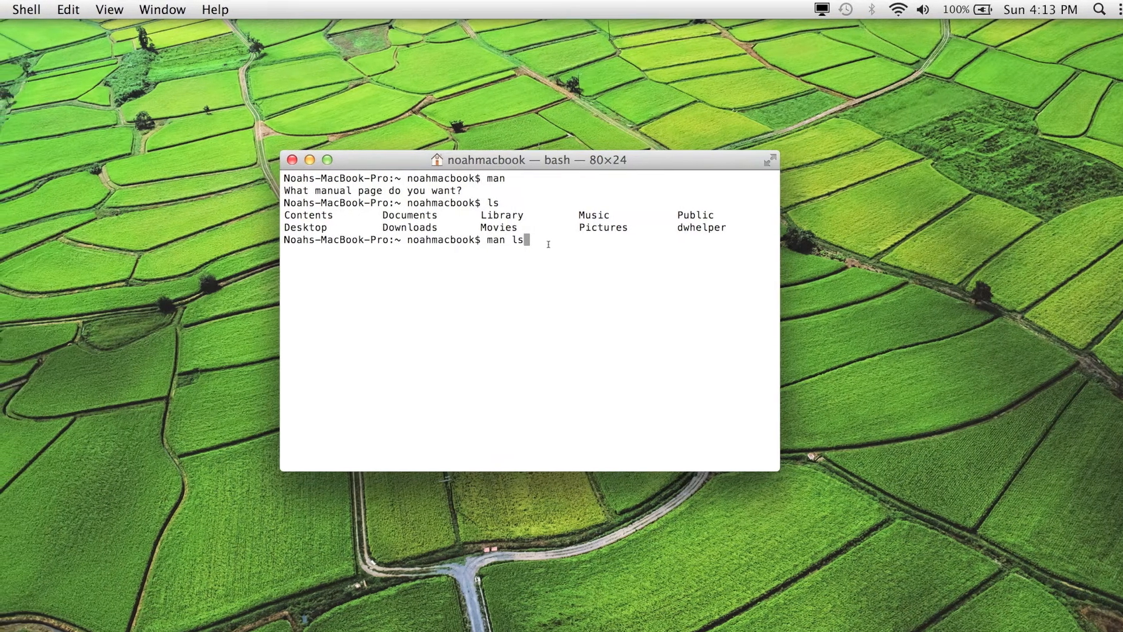
- Open the ls manual page and highlight the -1 option text
{"action": "key", "text": "Return"}
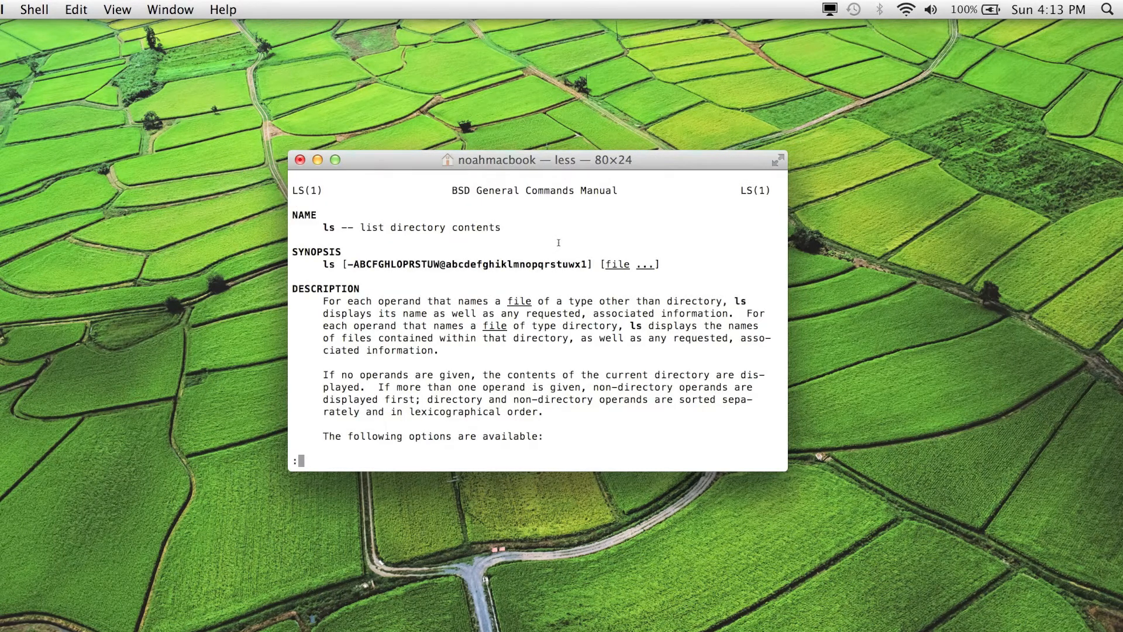
{"action": "scroll", "scroll_direction": "down", "scroll_amount": 3}
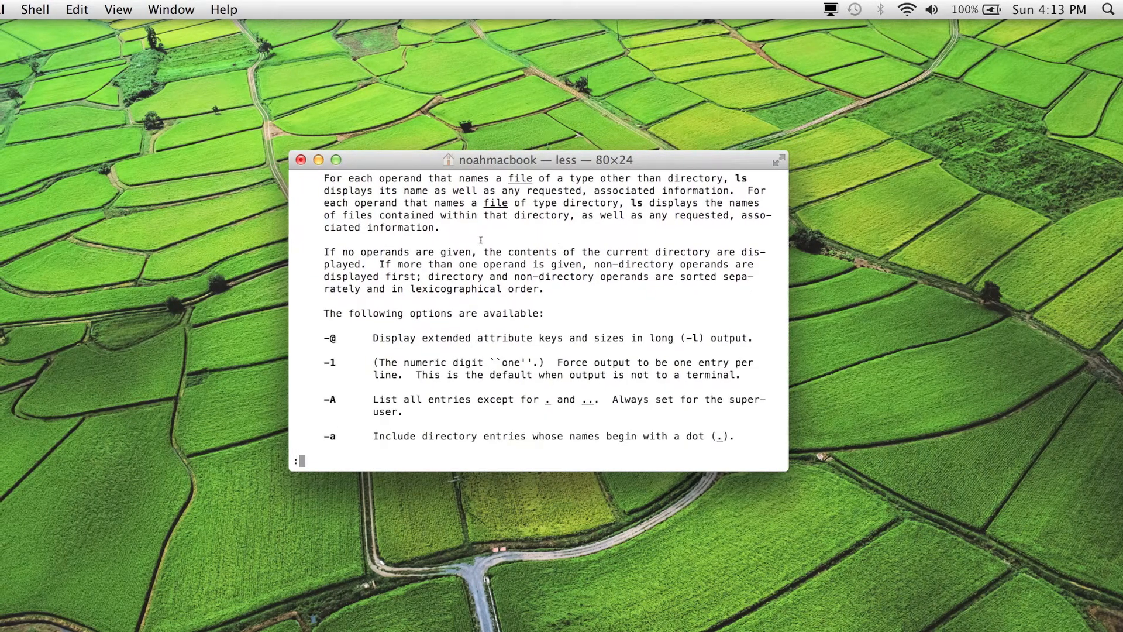
{"action": "left_click_drag", "start_coordinate": [497, 160], "coordinate": [582, 122]}
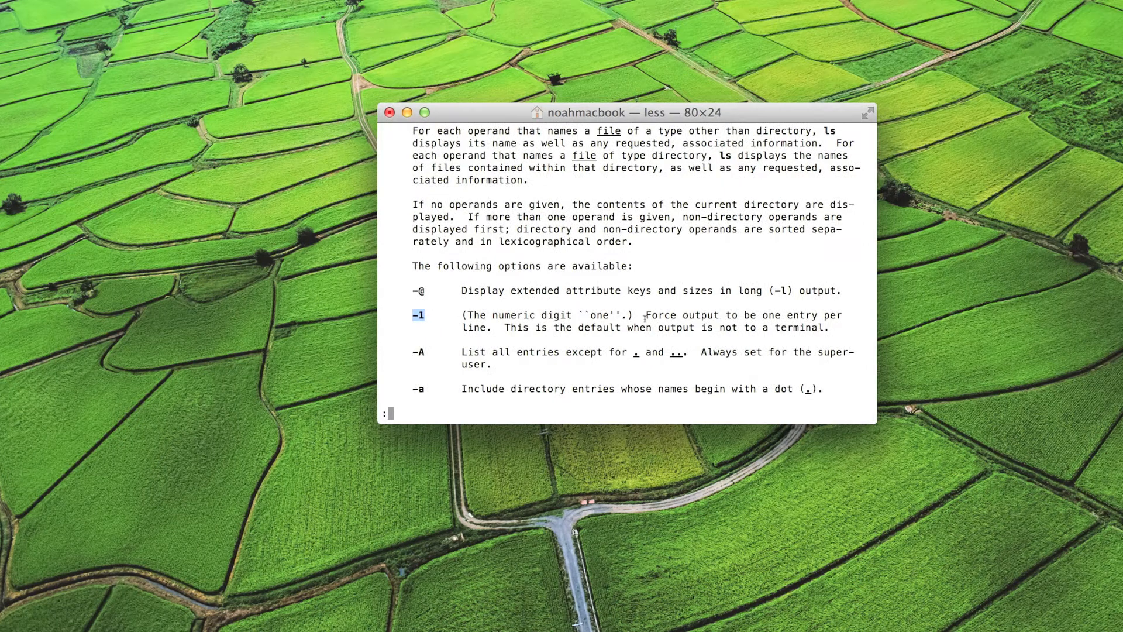
{"action": "left_click_drag", "start_coordinate": [582, 112], "coordinate": [480, 102]}
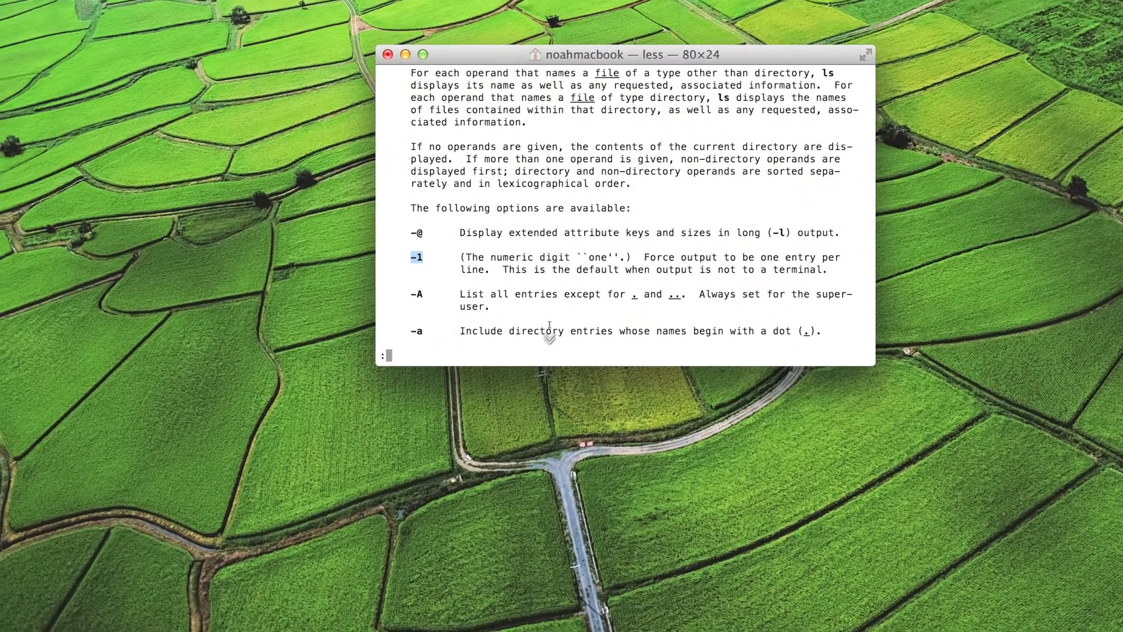
- Scroll down through the ls options and quit the pager with q
{"action": "scroll", "scroll_direction": "down", "scroll_amount": 3}
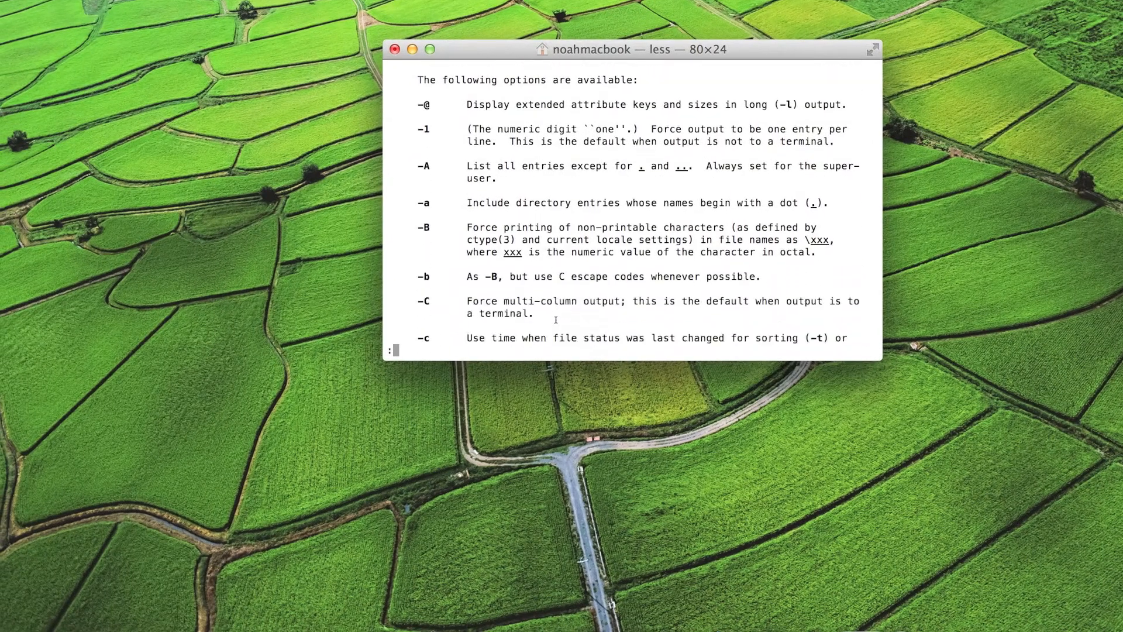
{"action": "scroll", "scroll_direction": "down", "scroll_amount": 3}
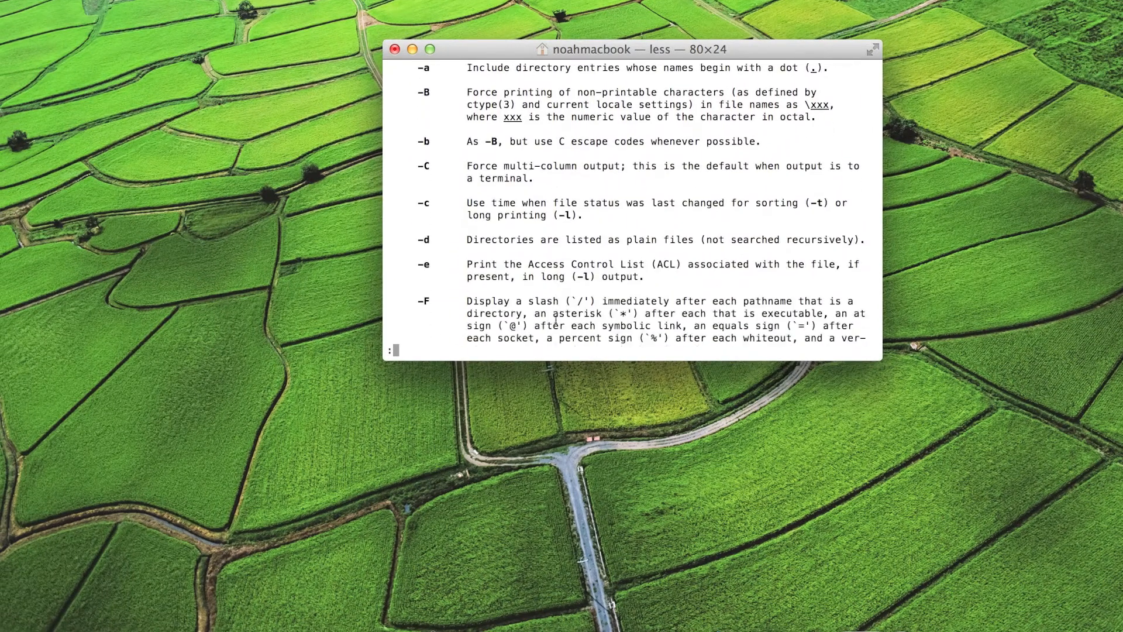
{"action": "scroll", "scroll_direction": "down", "scroll_amount": 3}
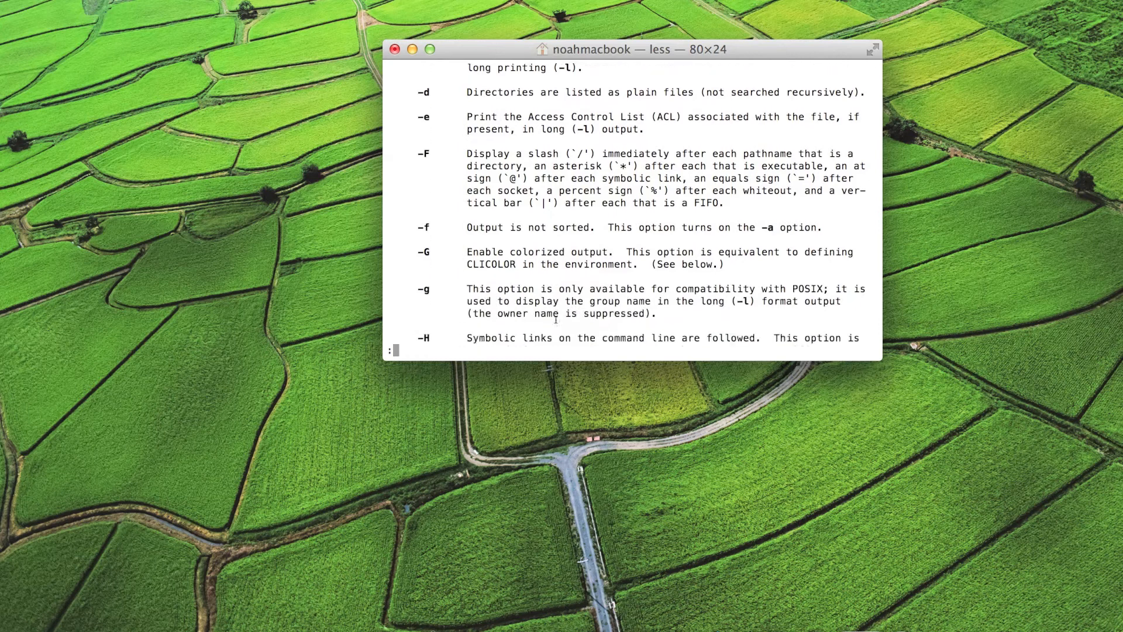
{"action": "scroll", "scroll_direction": "down", "scroll_amount": 3}
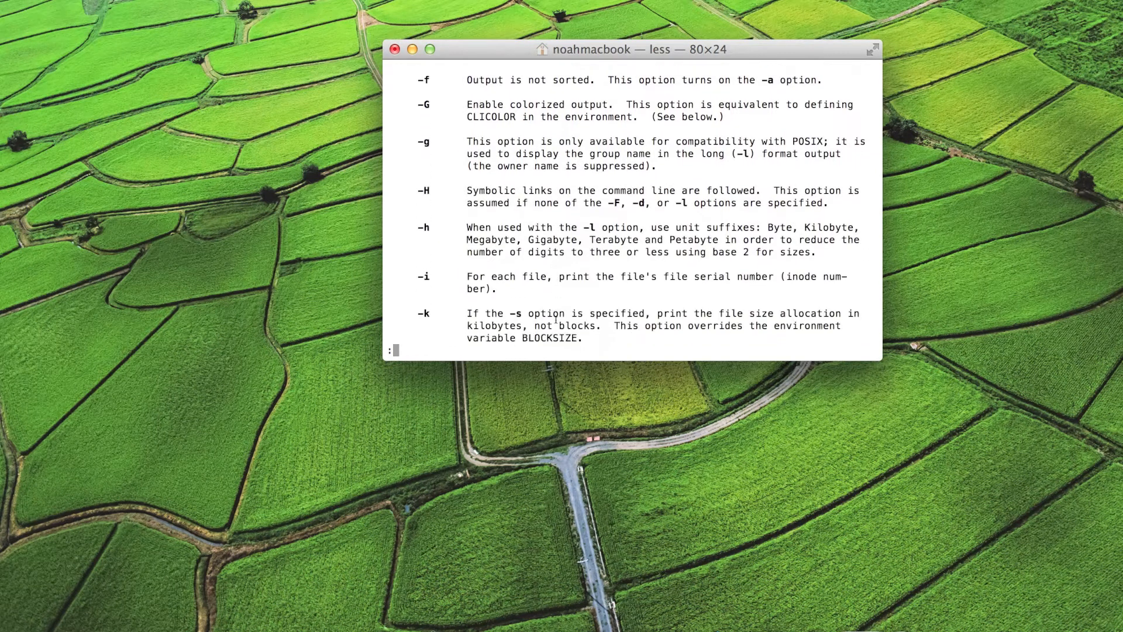
{"action": "scroll", "scroll_direction": "down", "scroll_amount": 3}
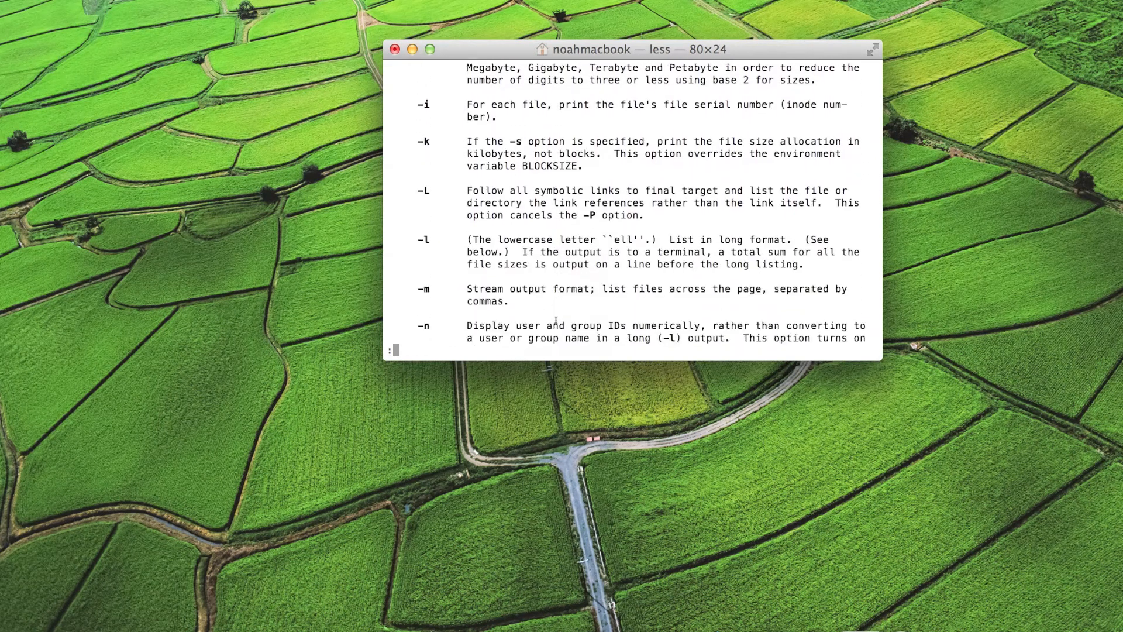
{"action": "scroll", "scroll_direction": "down", "scroll_amount": 3}
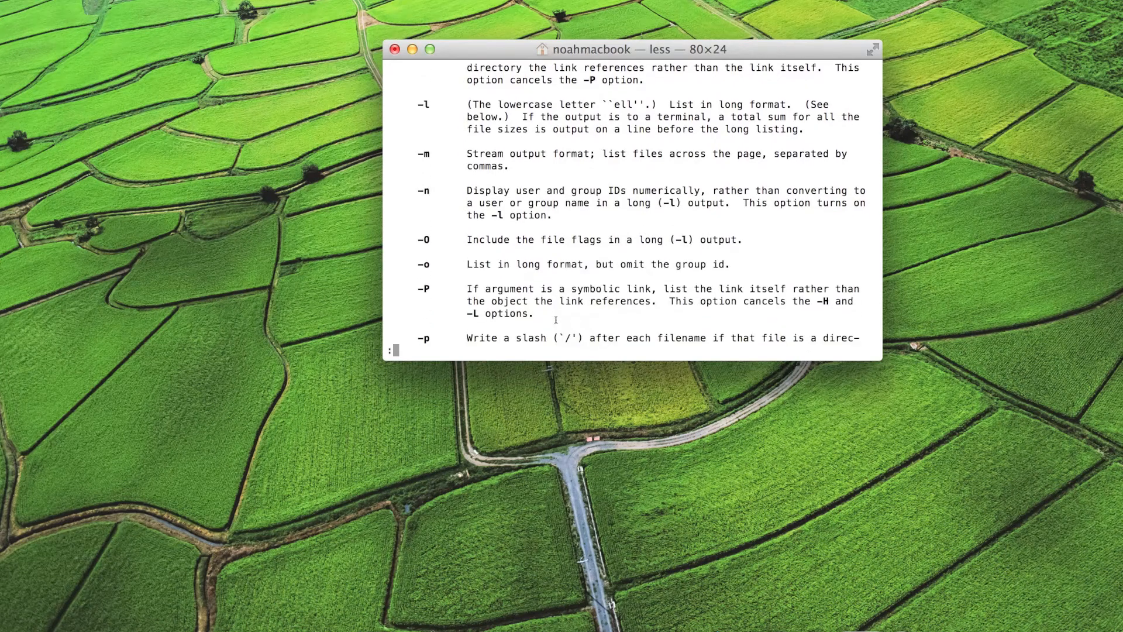
{"action": "scroll", "scroll_direction": "down", "scroll_amount": 3}
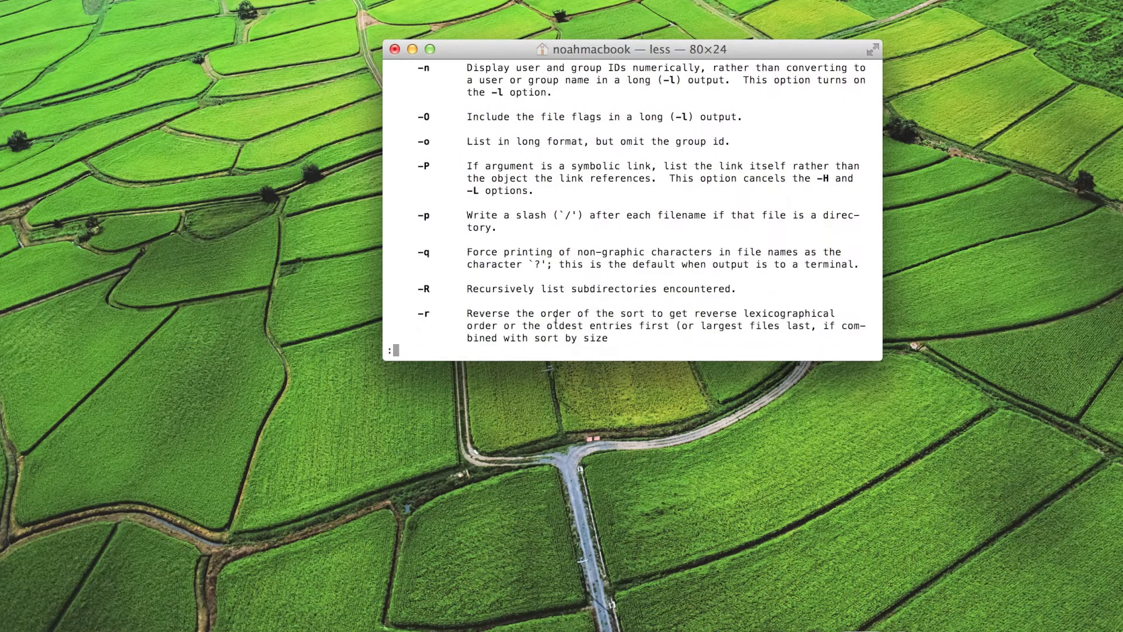
{"action": "scroll", "scroll_direction": "down", "scroll_amount": 3}
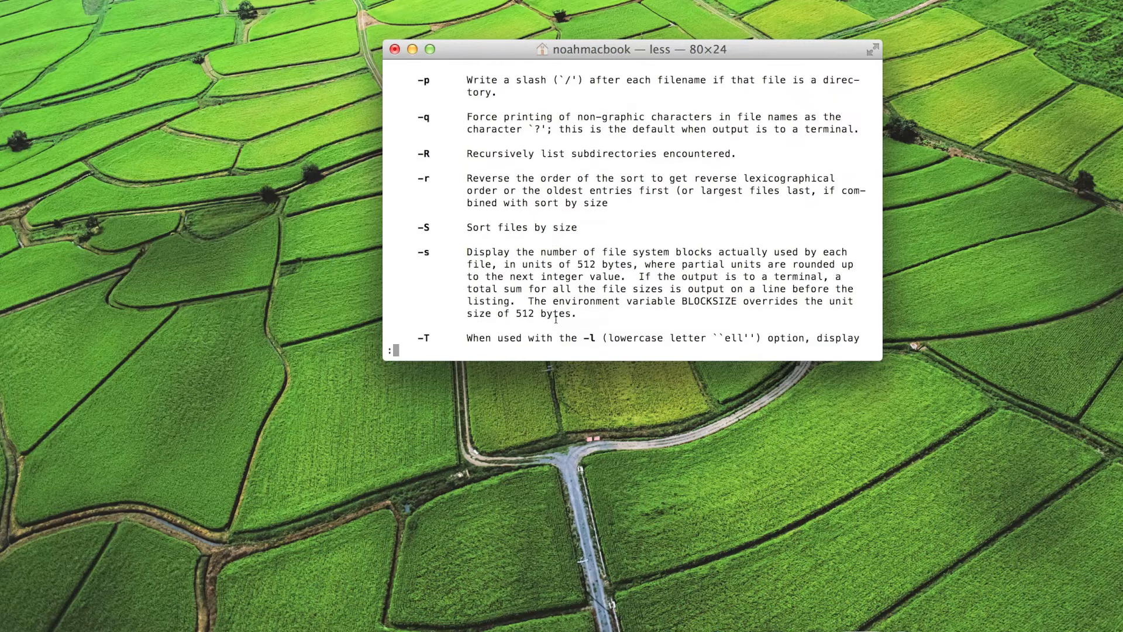
{"action": "scroll", "scroll_direction": "down", "scroll_amount": 3}
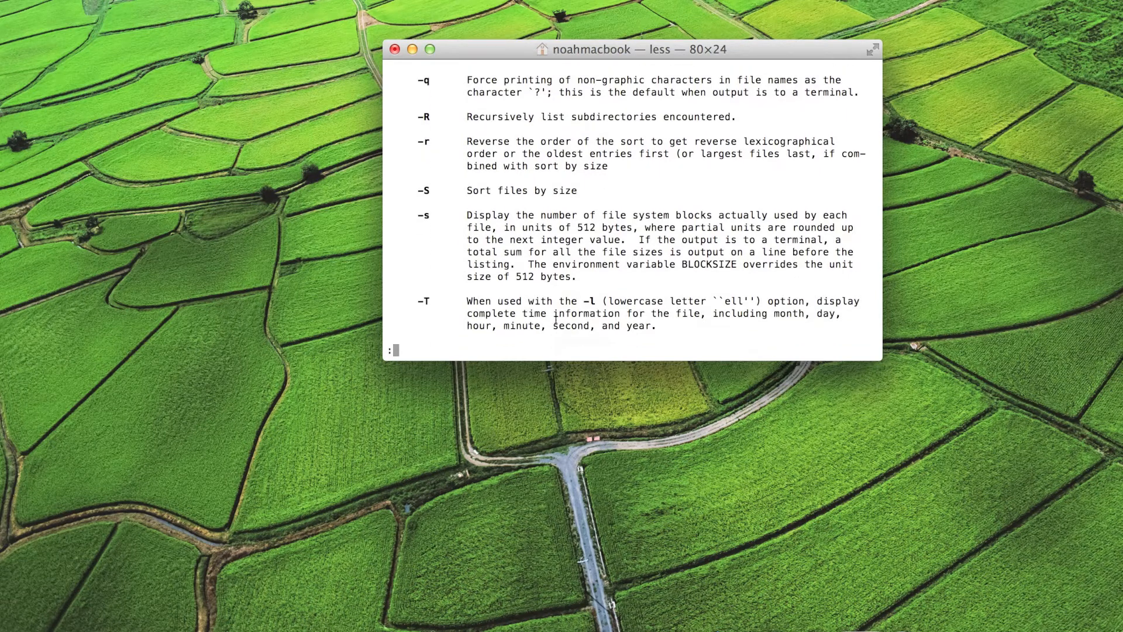
{"action": "scroll", "scroll_direction": "down", "scroll_amount": 3}
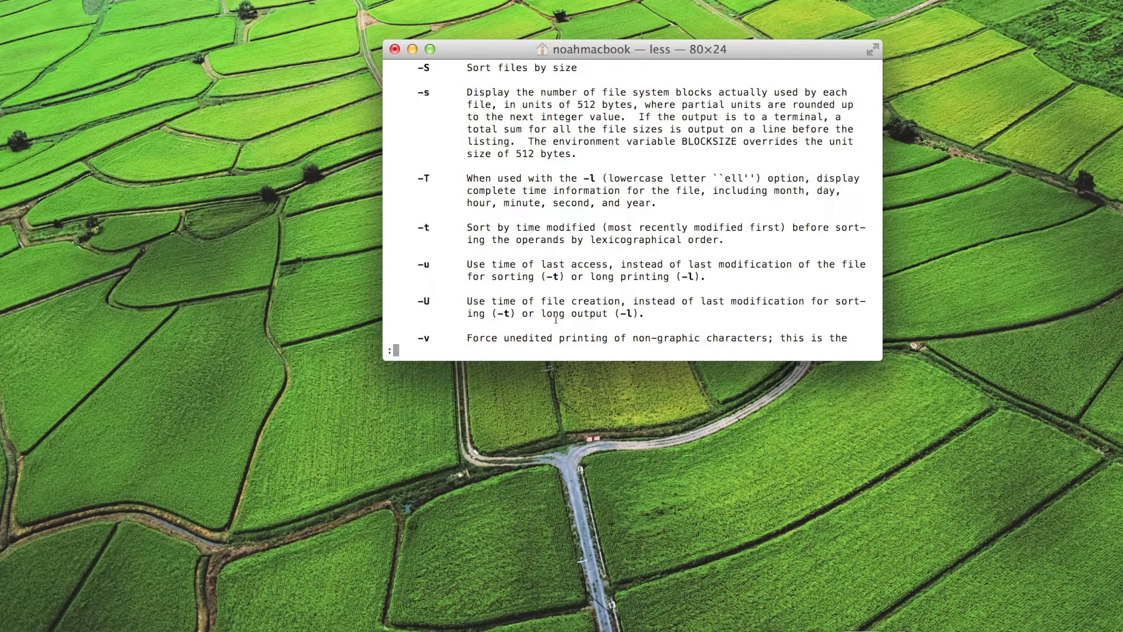
{"action": "key", "text": "q"}
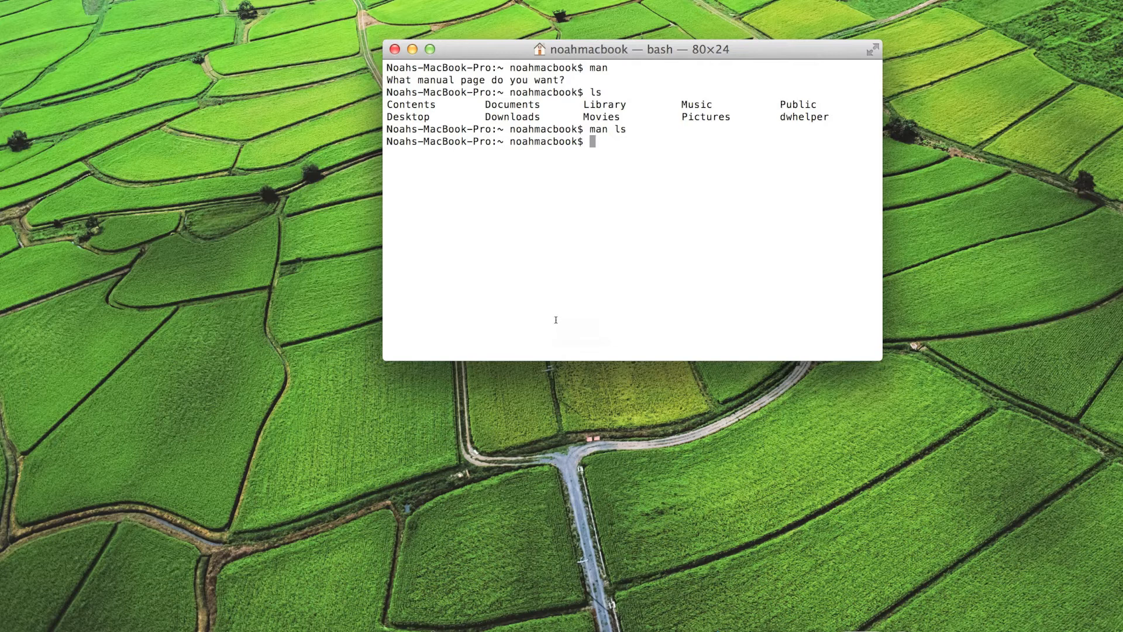
- List the home folder with ls, then as a detailed listing with ls -l
{"action": "type", "text": "ls"}
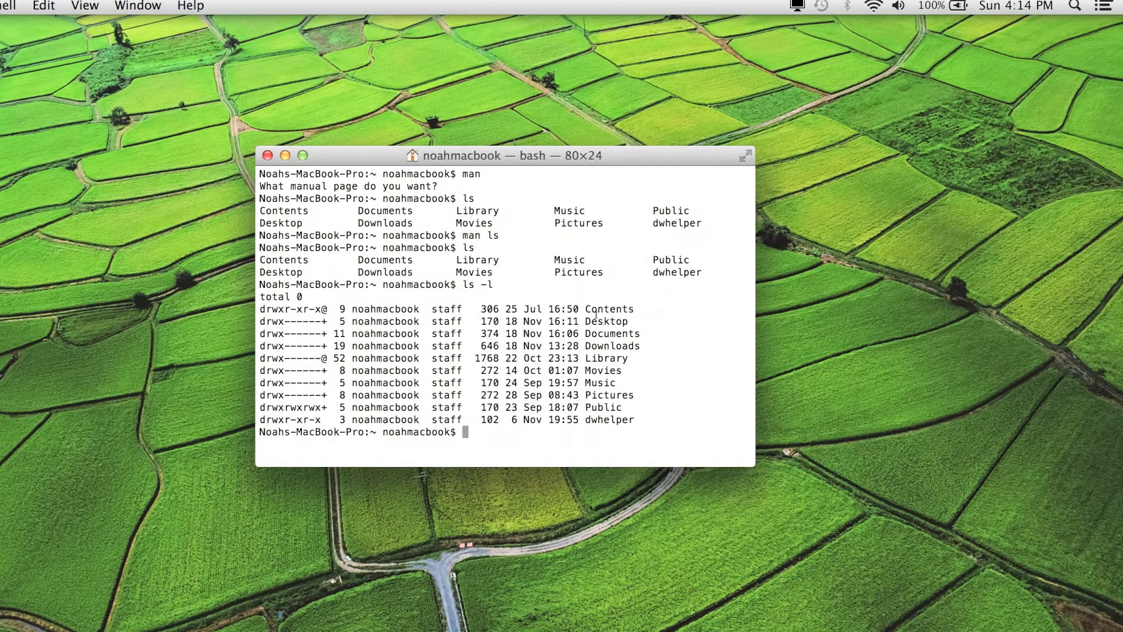
{"action": "type", "text": "man"}
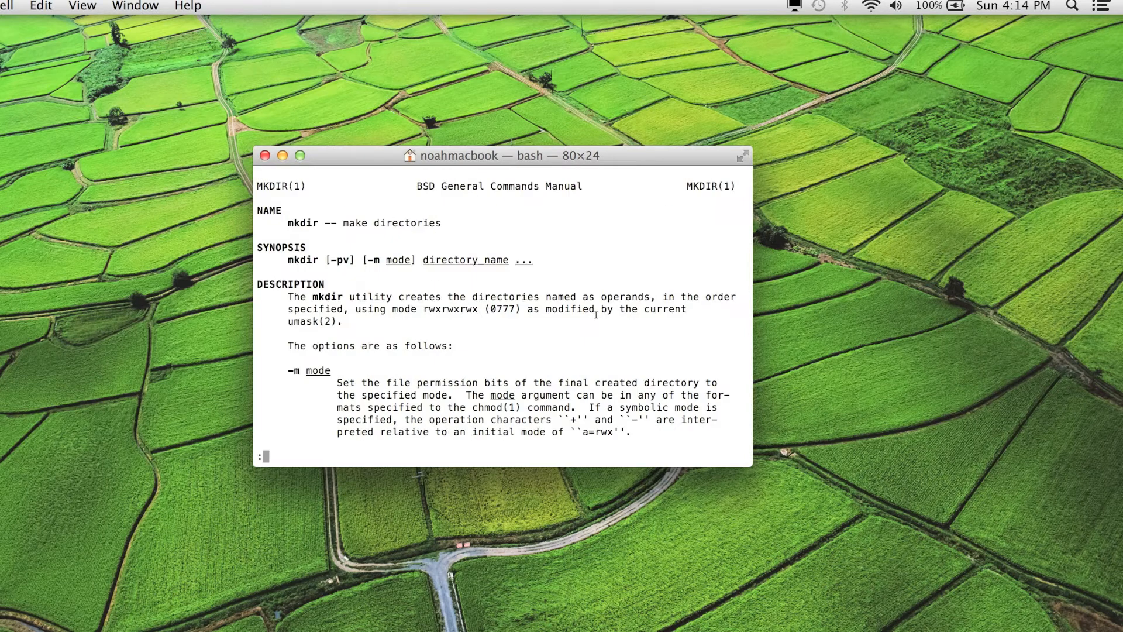
- Scroll the mkdir manual down to COMPATIBILITY, then quit the pager with q
{"action": "scroll", "scroll_direction": "down", "scroll_amount": 3}
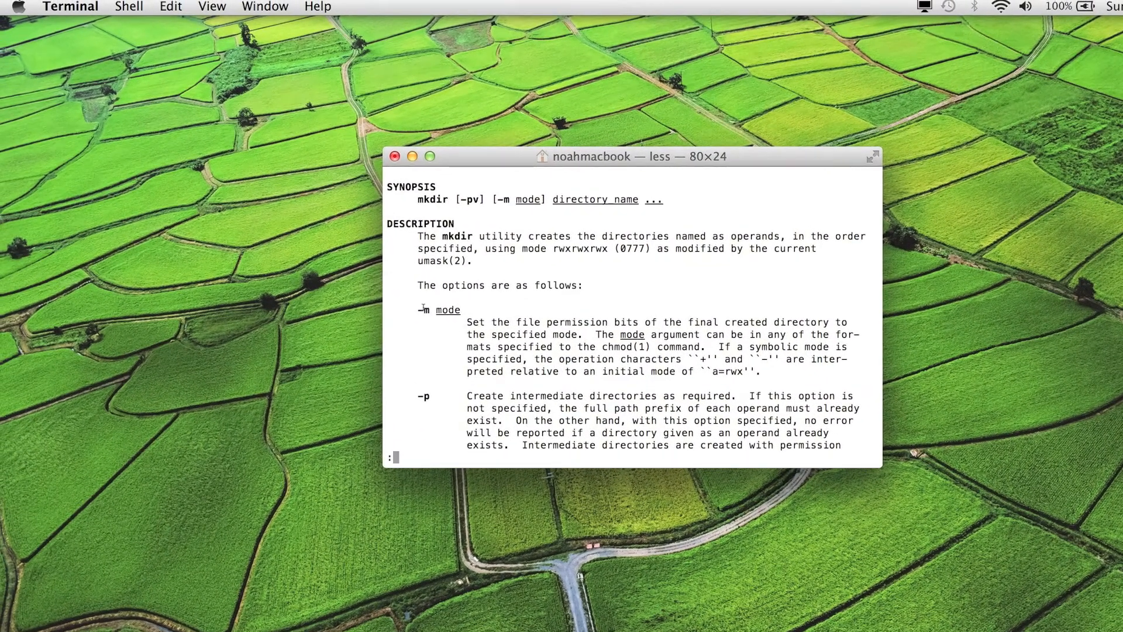
{"action": "scroll", "scroll_direction": "down", "scroll_amount": 3}
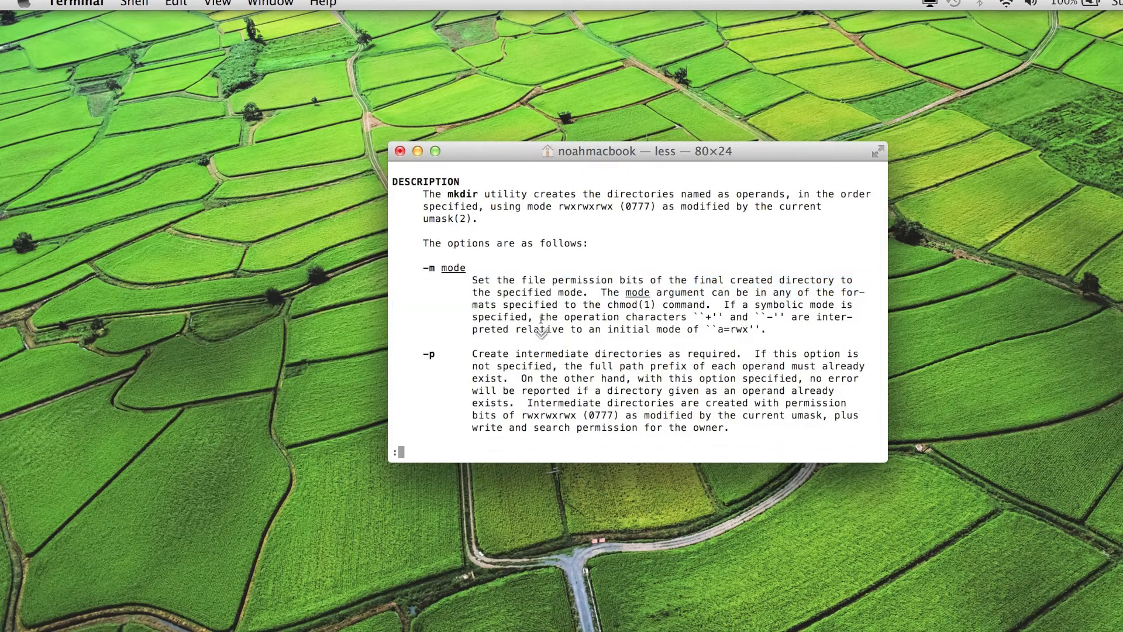
{"action": "scroll", "scroll_direction": "down", "scroll_amount": 3}
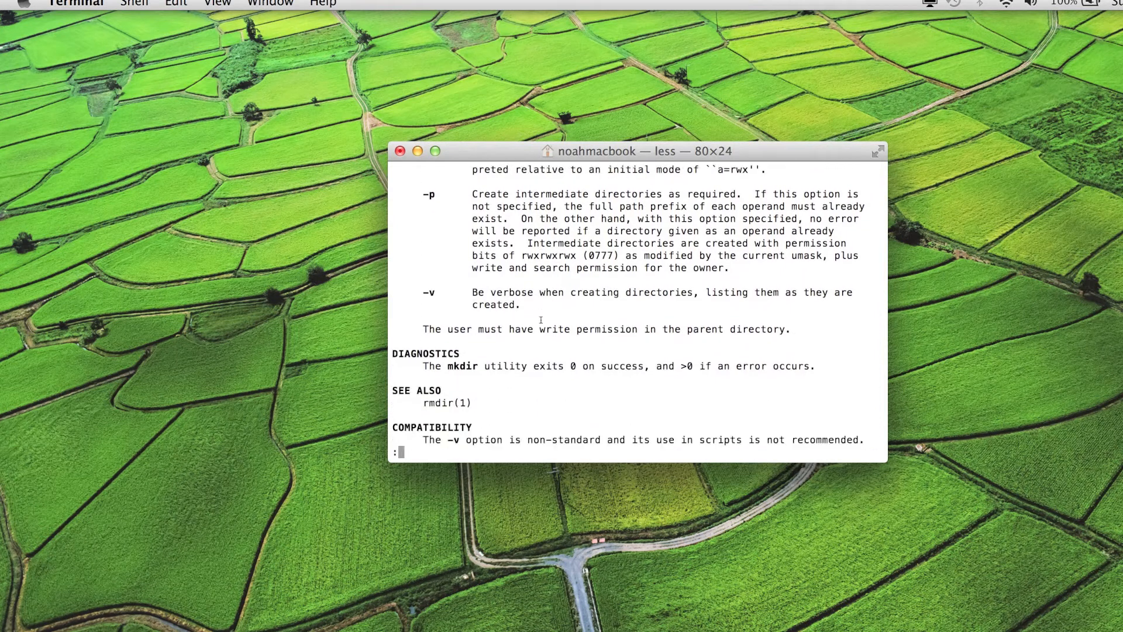
{"action": "key", "text": "q"}
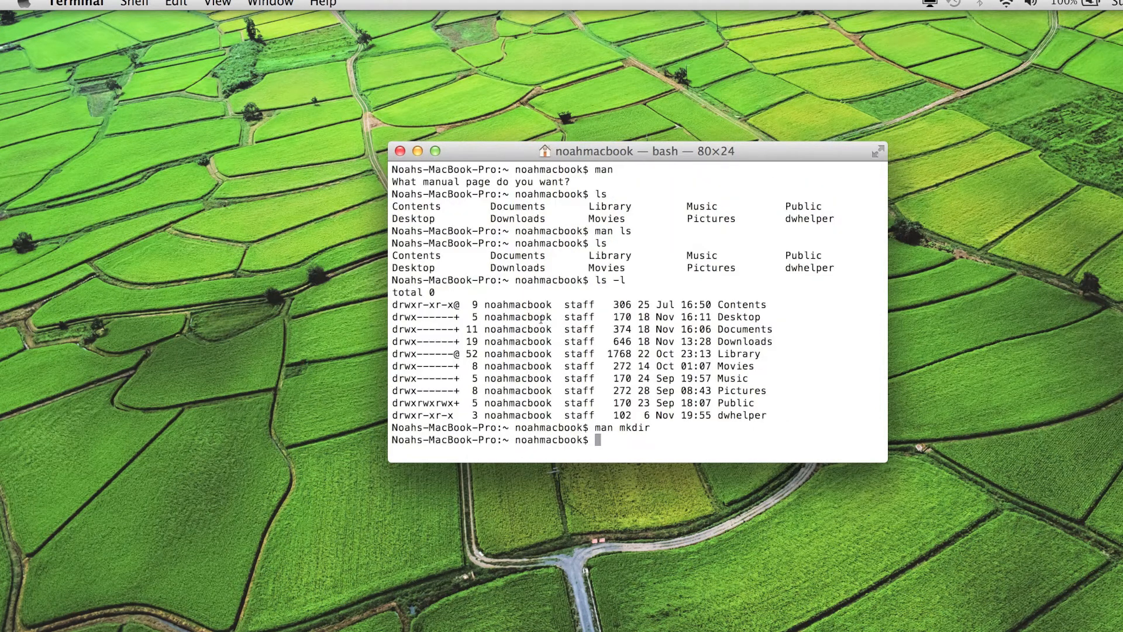